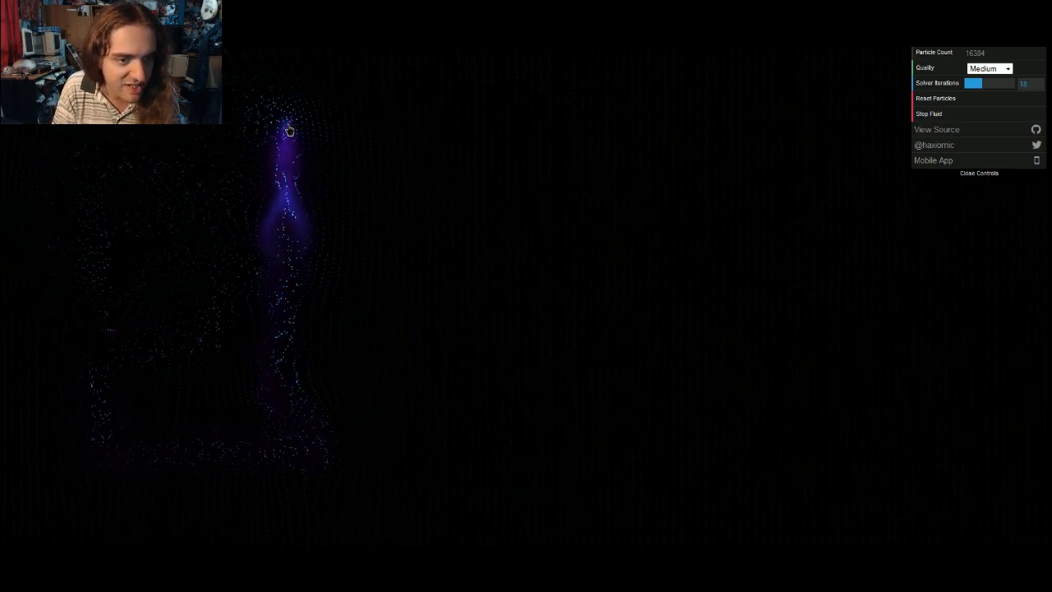
# - Drag across the canvas to raise a purple plume and swirl it around the centre
pyautogui.moveTo(289, 132); pyautogui.dragTo(467, 463)
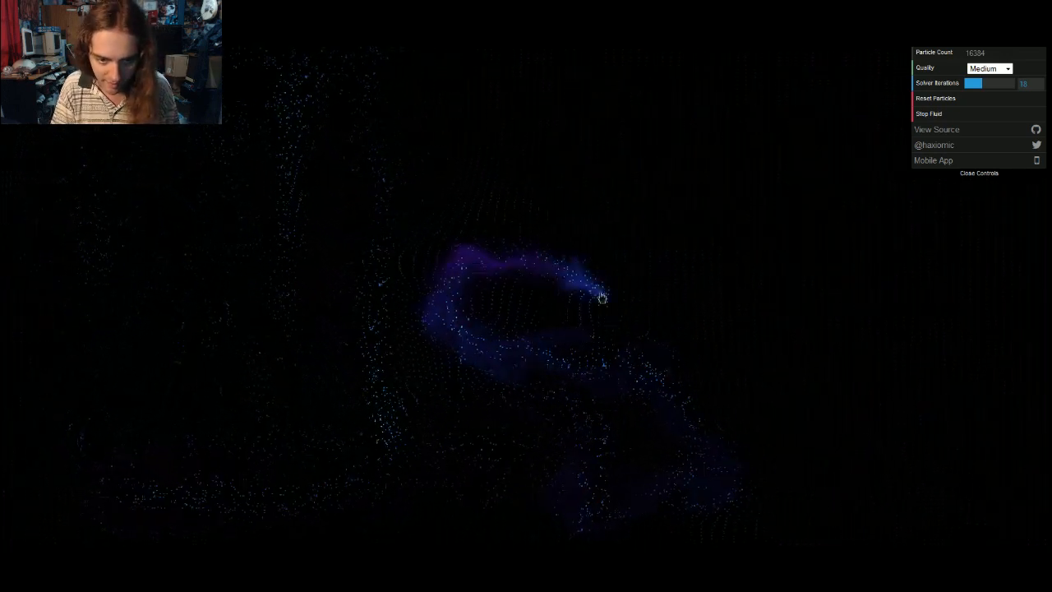
pyautogui.moveTo(600, 297); pyautogui.dragTo(871, 352)
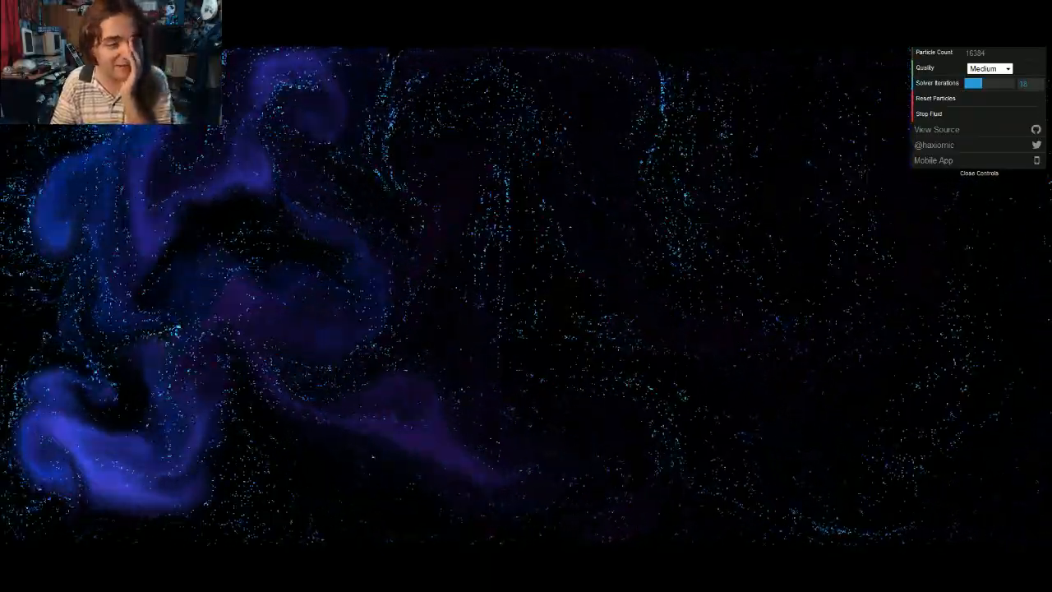
# - Drag bright blue jets across the left side, along the bottom and upward
pyautogui.moveTo(353, 271); pyautogui.dragTo(802, 276)
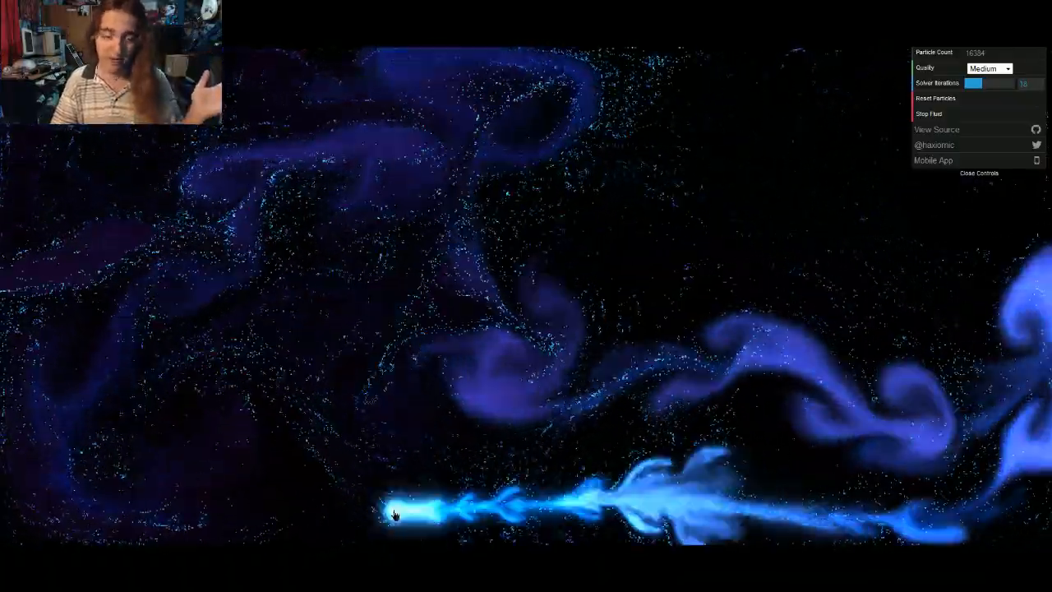
pyautogui.moveTo(394, 513); pyautogui.dragTo(660, 182)
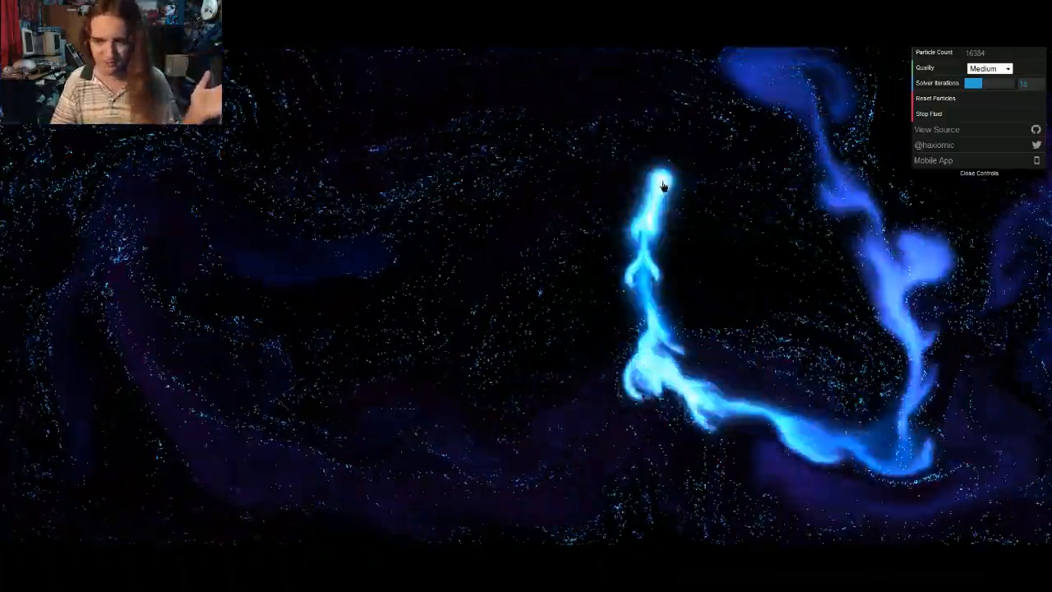
pyautogui.moveTo(664, 186); pyautogui.dragTo(875, 401)
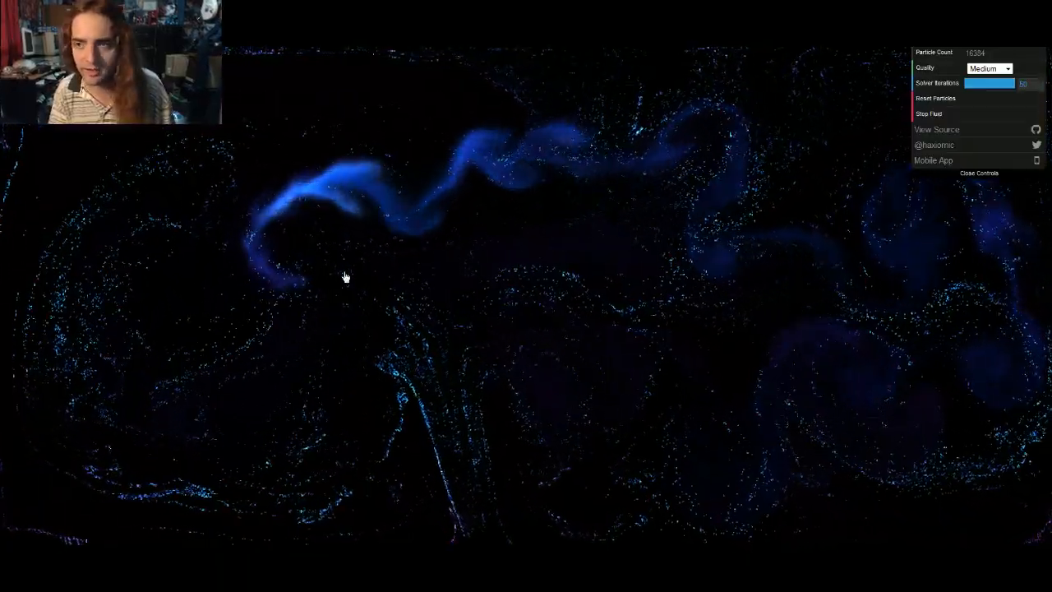
# - Raise the Solver Iterations setting to its maximum in the controls panel
pyautogui.click(989, 69)
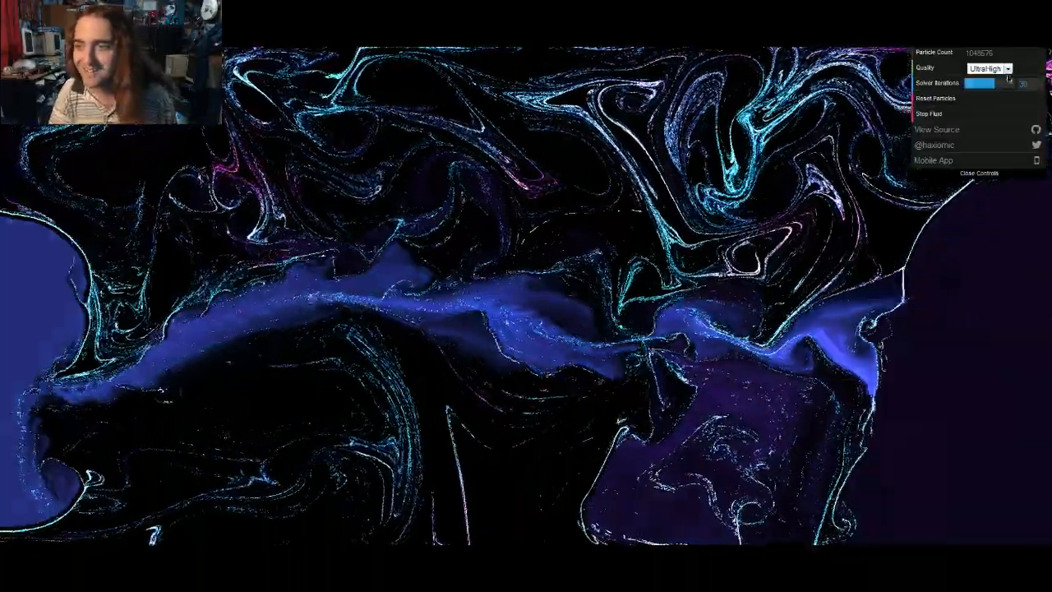
# - Set the Quality dropdown to UltraLow after running at about a million particles
pyautogui.click(985, 69)
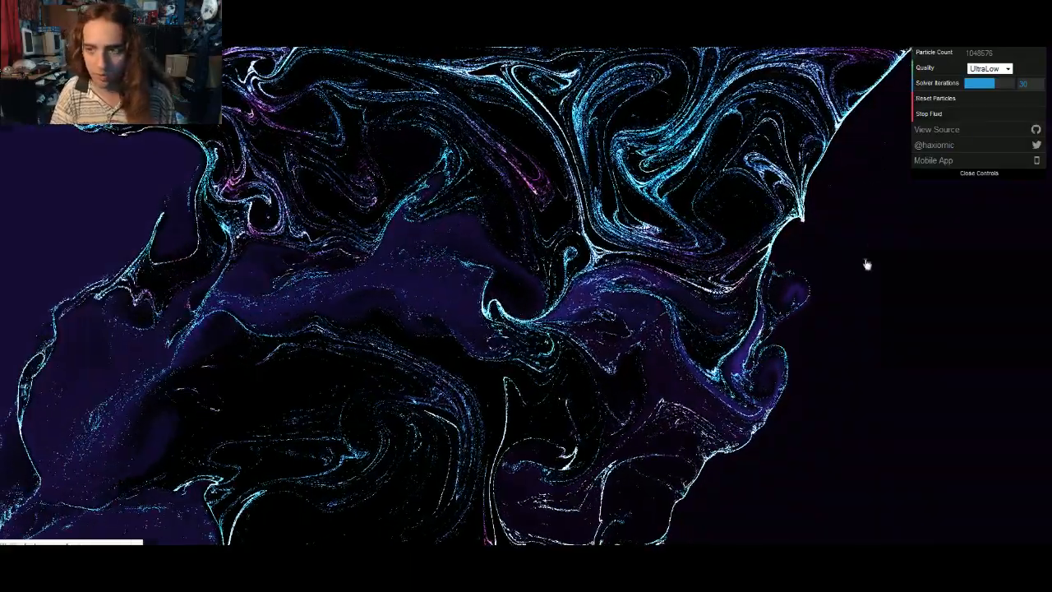